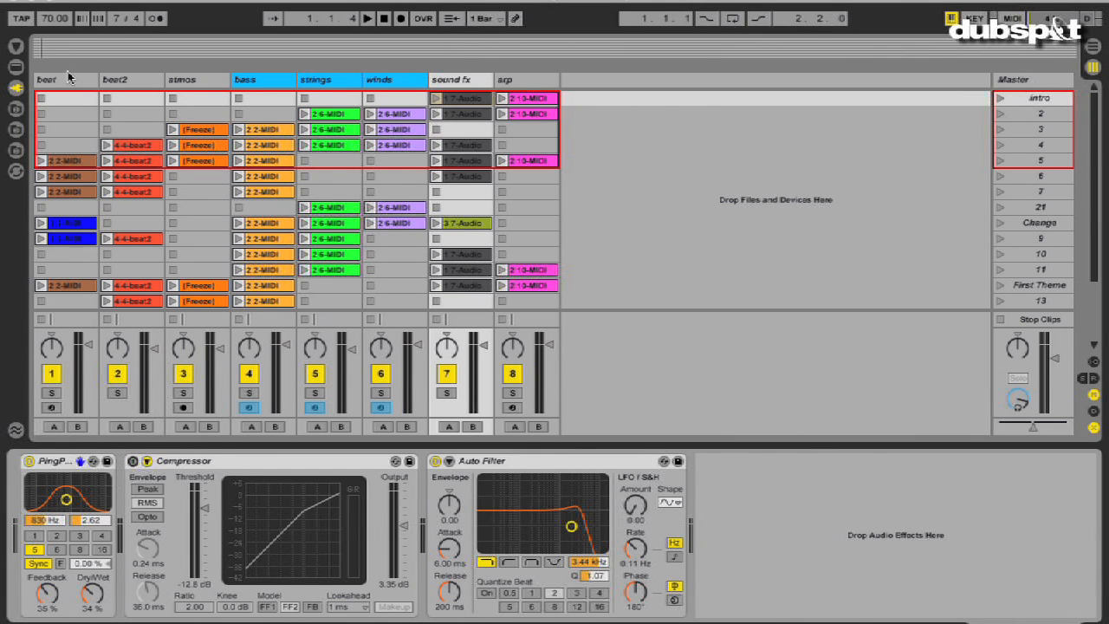
Start playback of the multi-track clip session from the transport
click(42, 161)
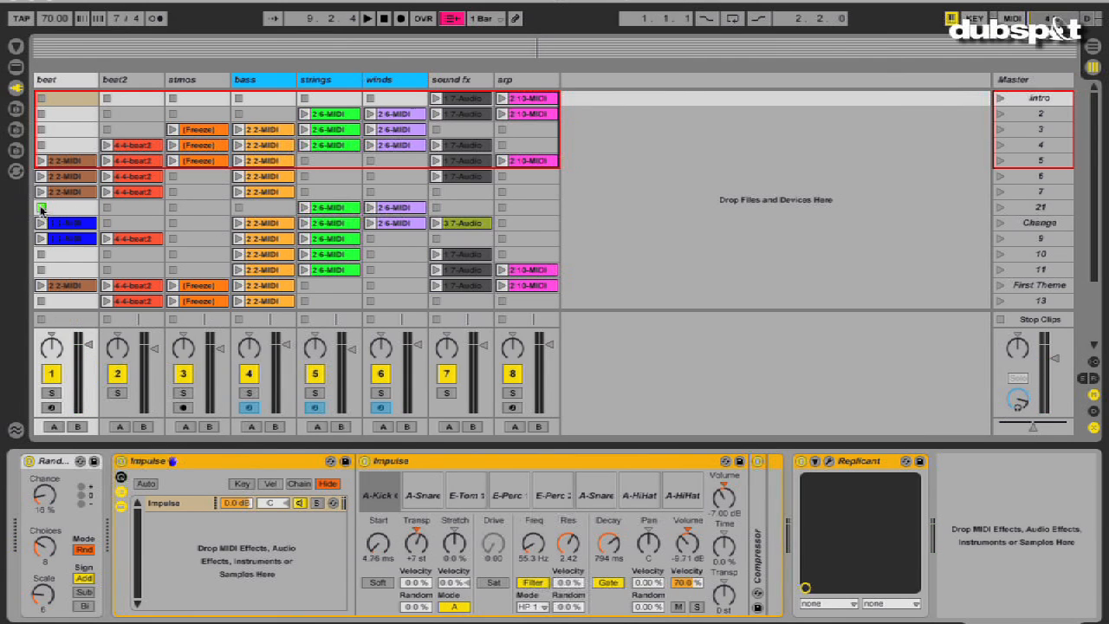
Select the beat2 track to show its Auto Filter and Ping Pong Delay chain
click(107, 146)
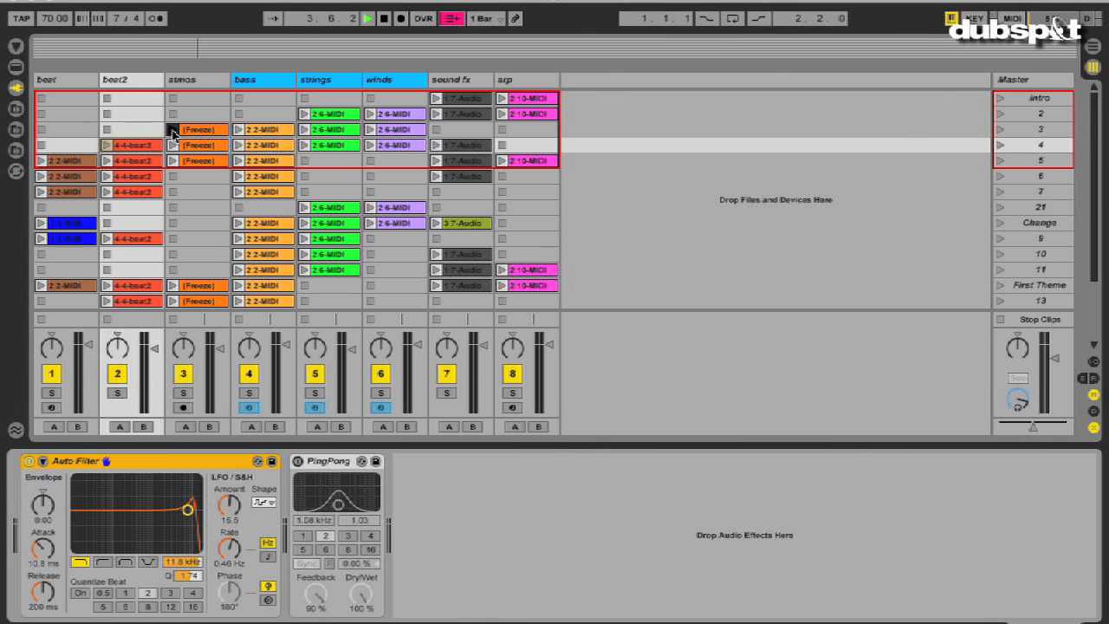
Launch the third-row stems clip and a sound fx clip to build up the song
click(173, 128)
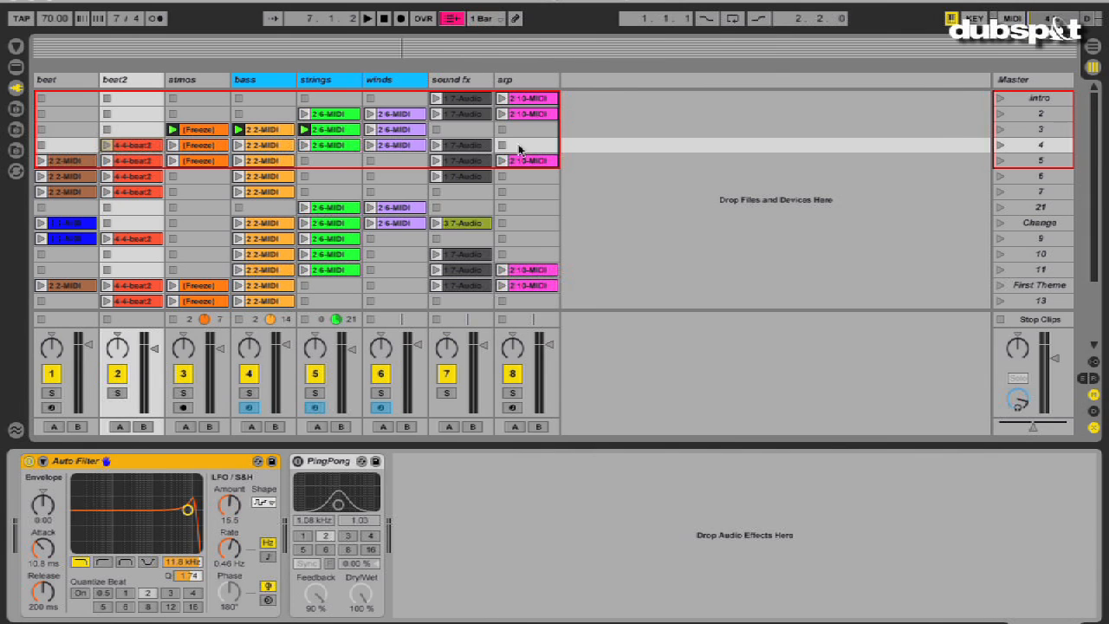
mouse_move(996, 158)
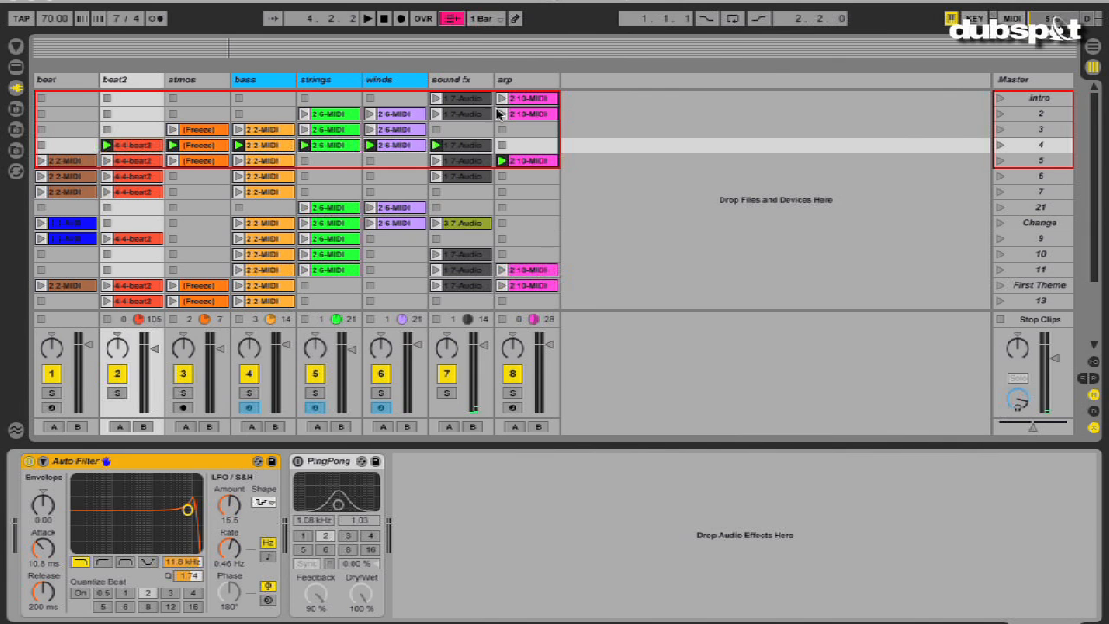
click(459, 80)
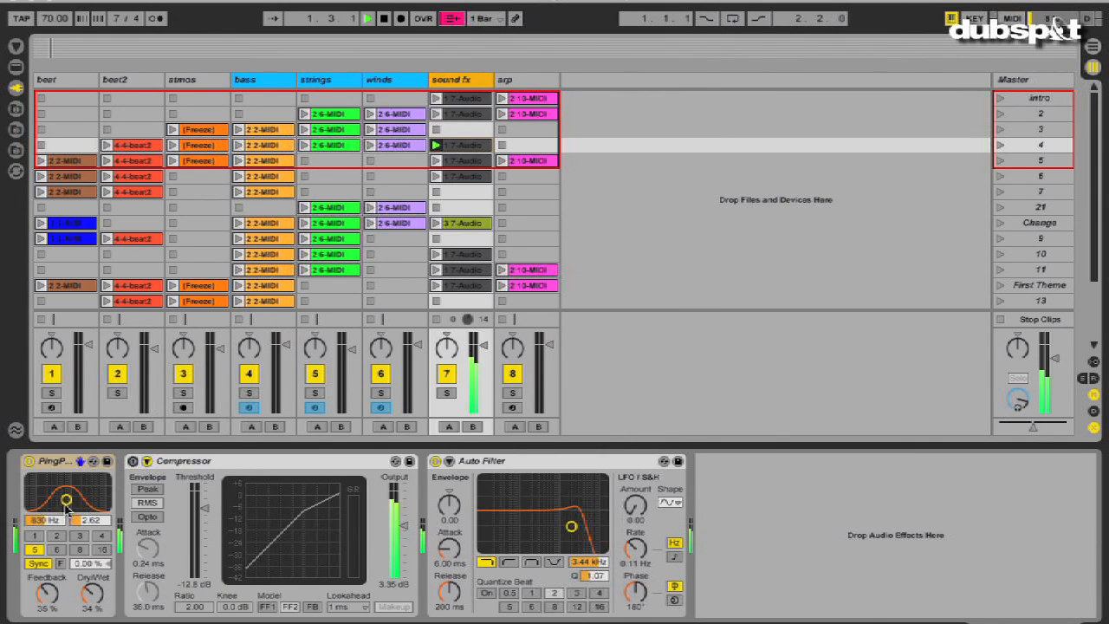
Retune the sound fx Ping Pong Delay's filter frequency and Dry/Wet amount
drag(68, 485, 68, 506)
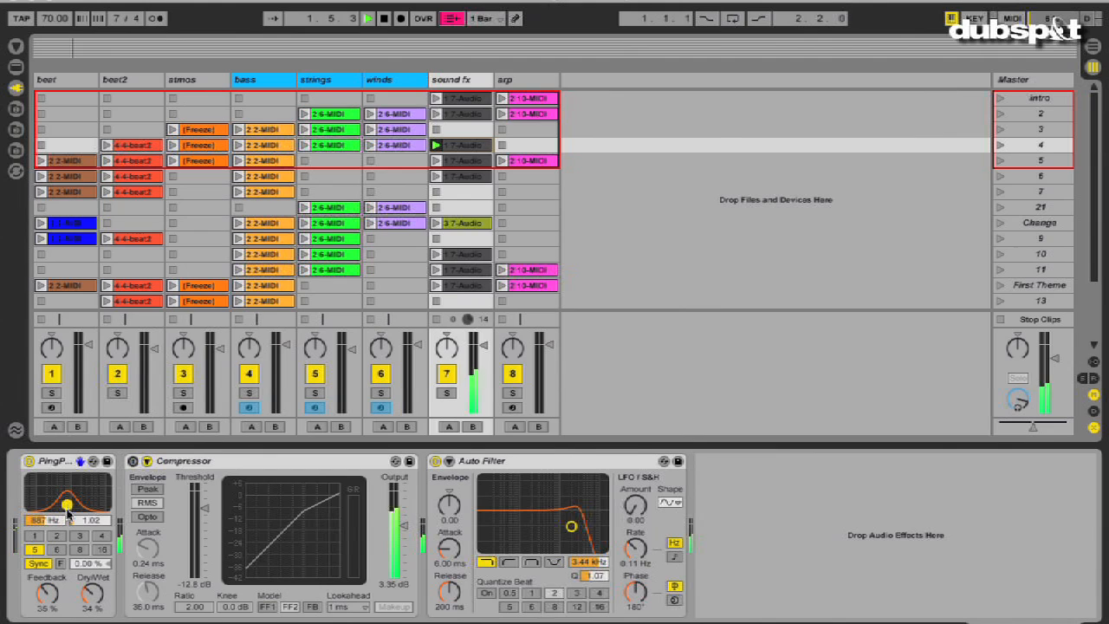
click(1002, 165)
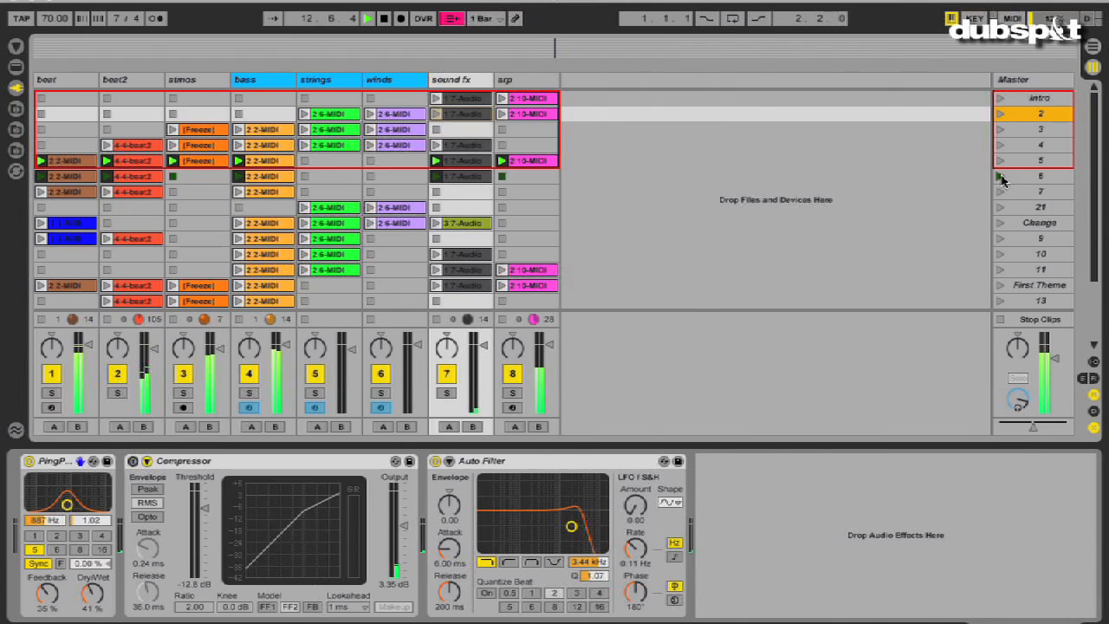
Launch scene 2, stop at the start, then arm Arrangement Record to capture scene launches
click(385, 18)
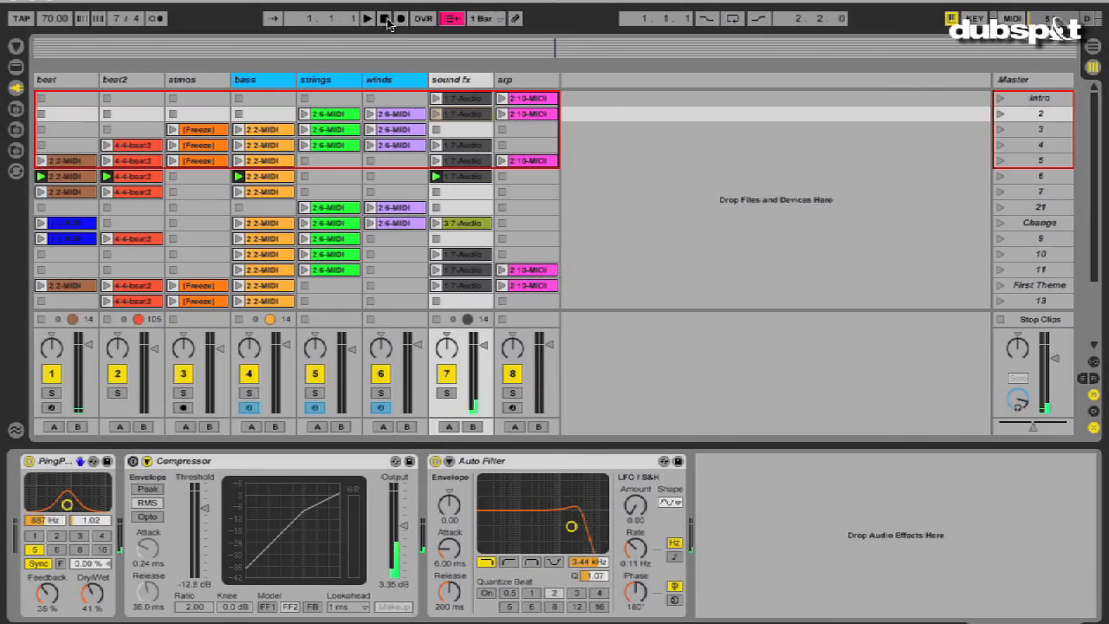
click(385, 17)
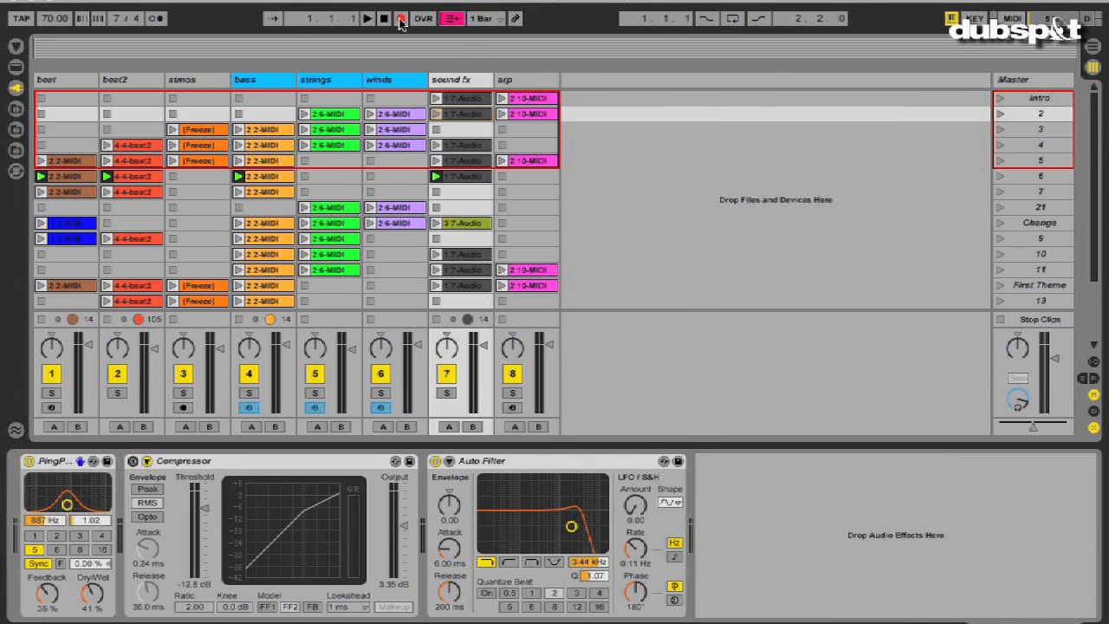
click(399, 18)
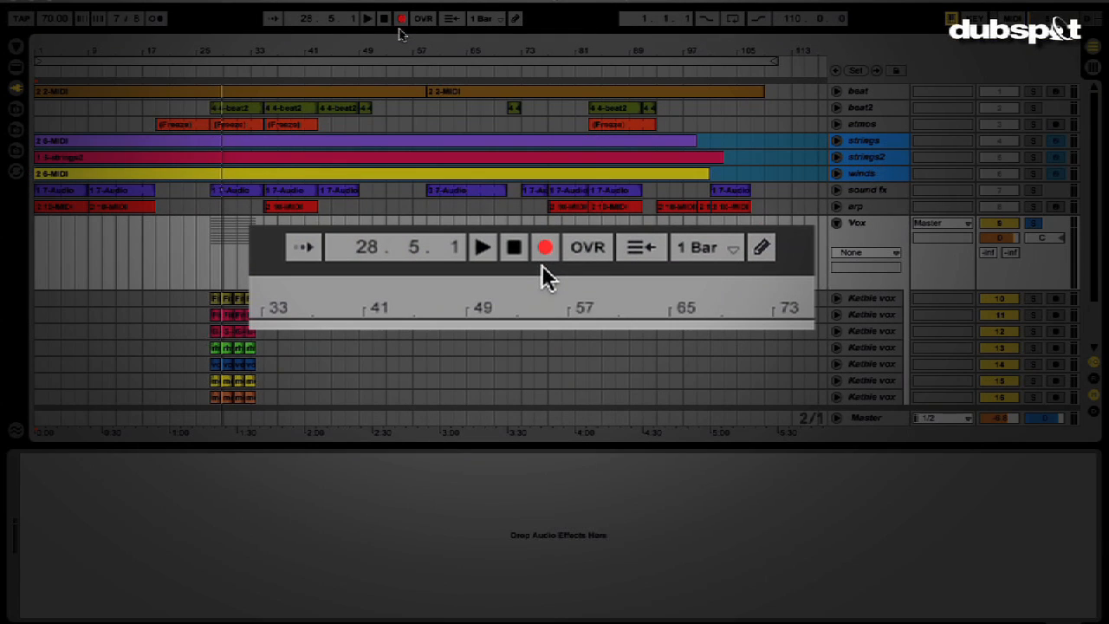
Stop arrangement recording and review the captured tracks on the timeline
click(400, 17)
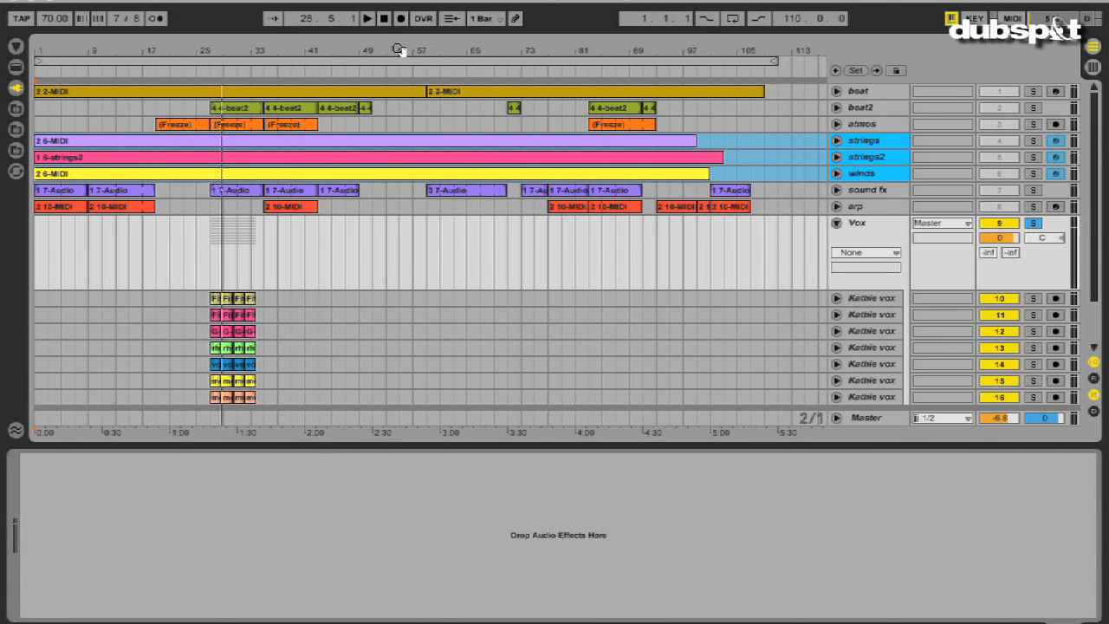
scroll(down, 3)
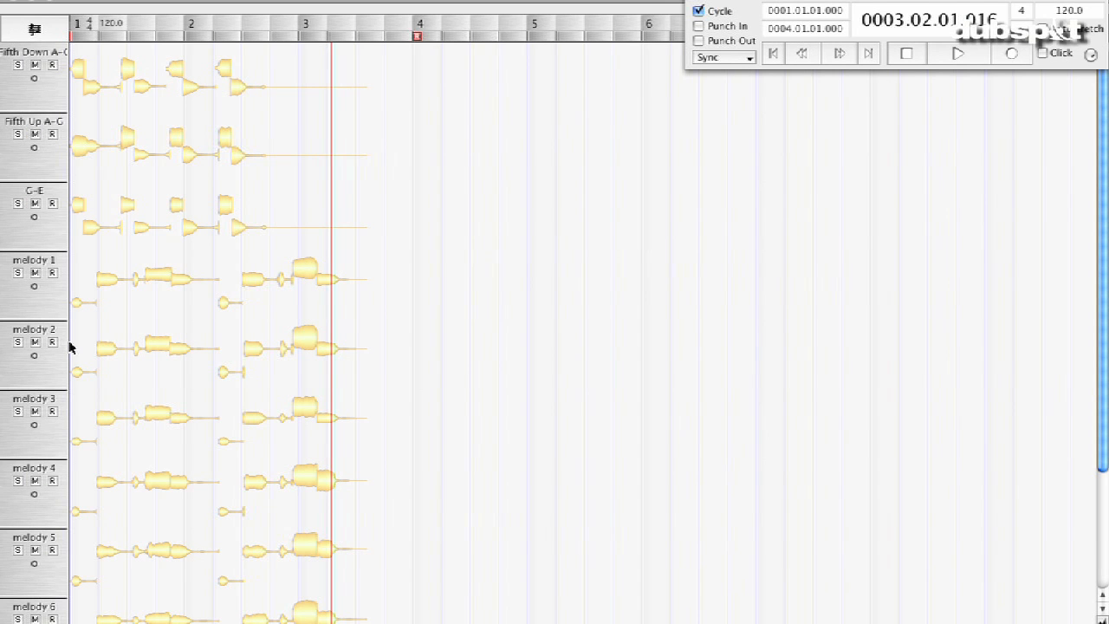
Show Melodyne's Edit menu of pitch, formant, timing and tempo commands
click(957, 52)
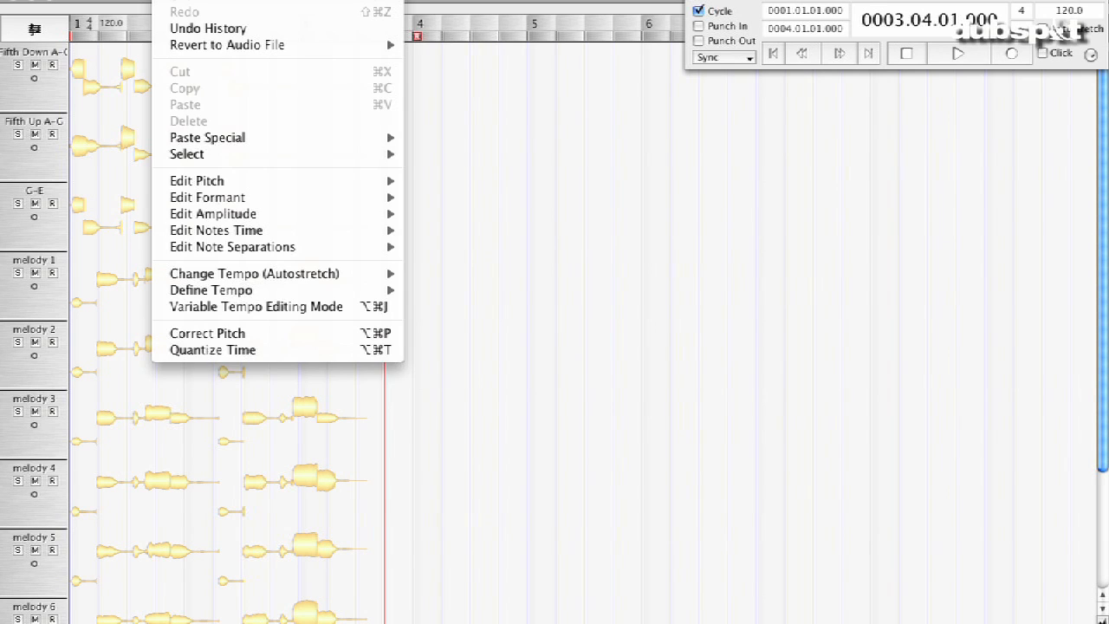
mouse_move(208, 197)
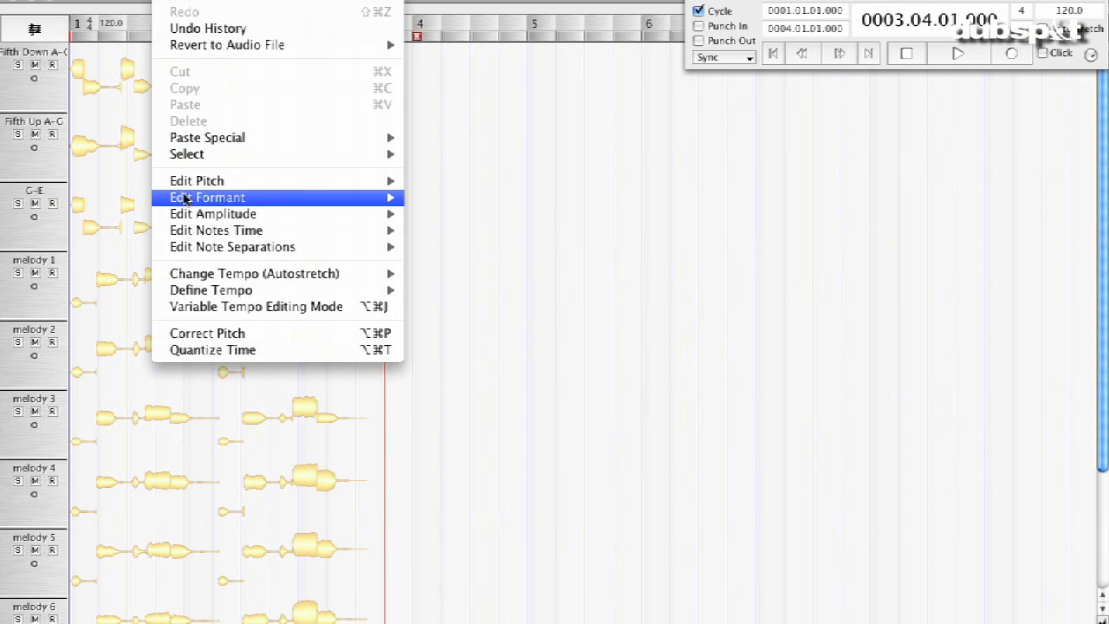
mouse_move(198, 180)
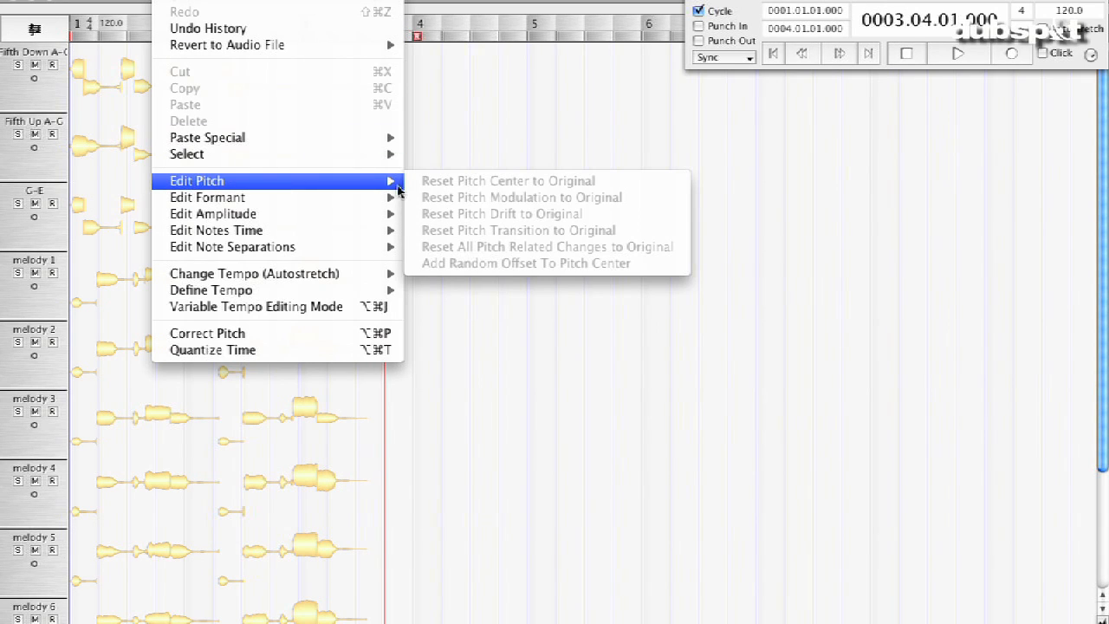
mouse_move(461, 266)
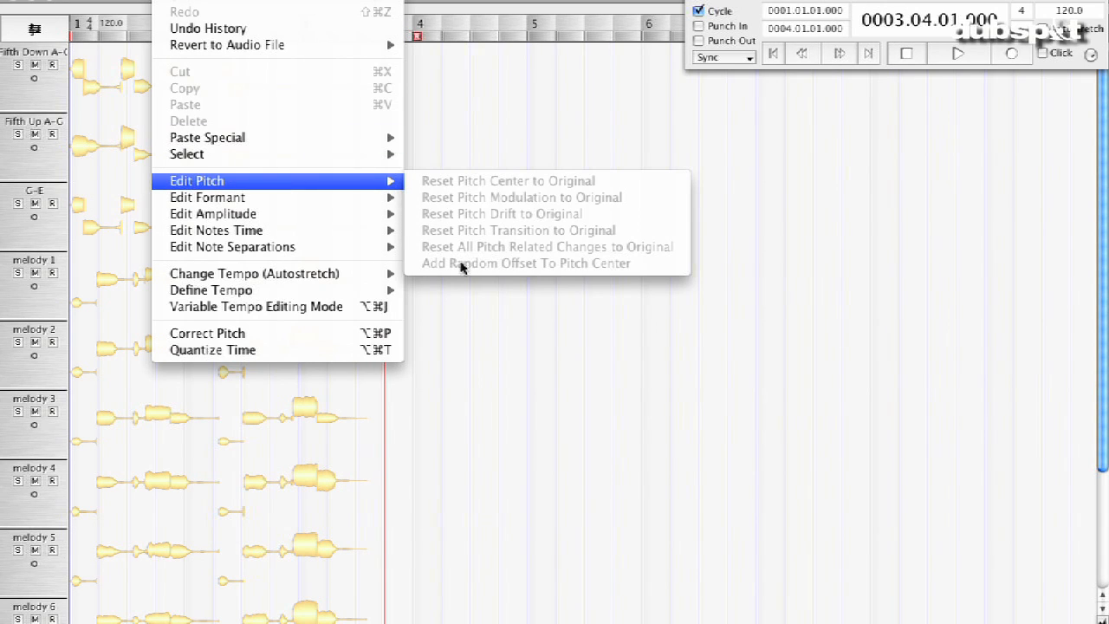
mouse_move(208, 139)
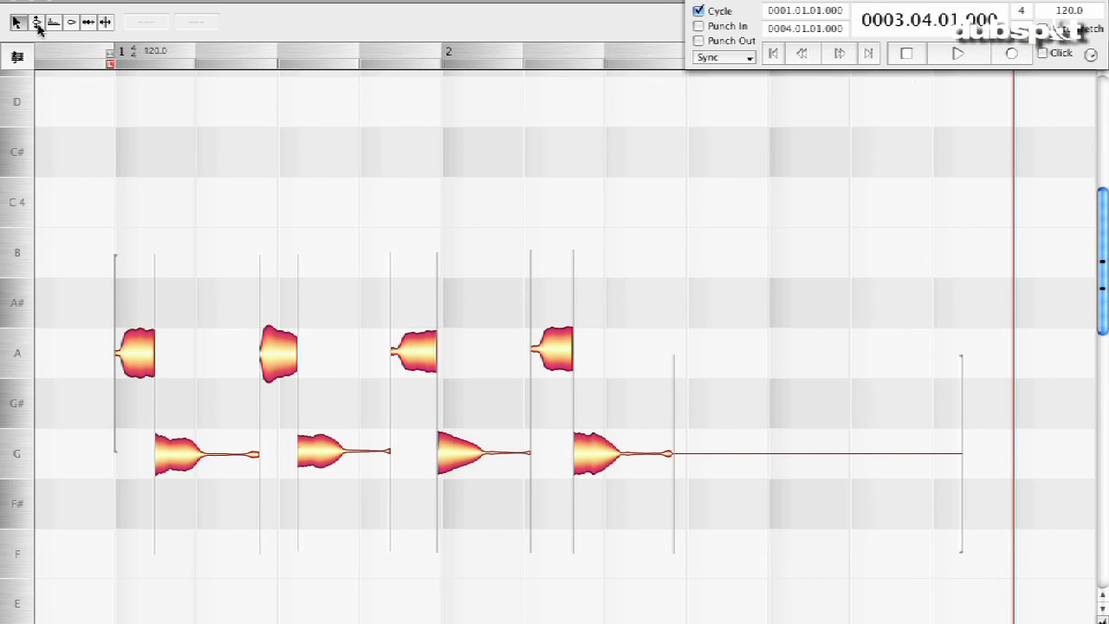
Choose the Pitch tool so the harmony track's A and G note curves appear
click(38, 21)
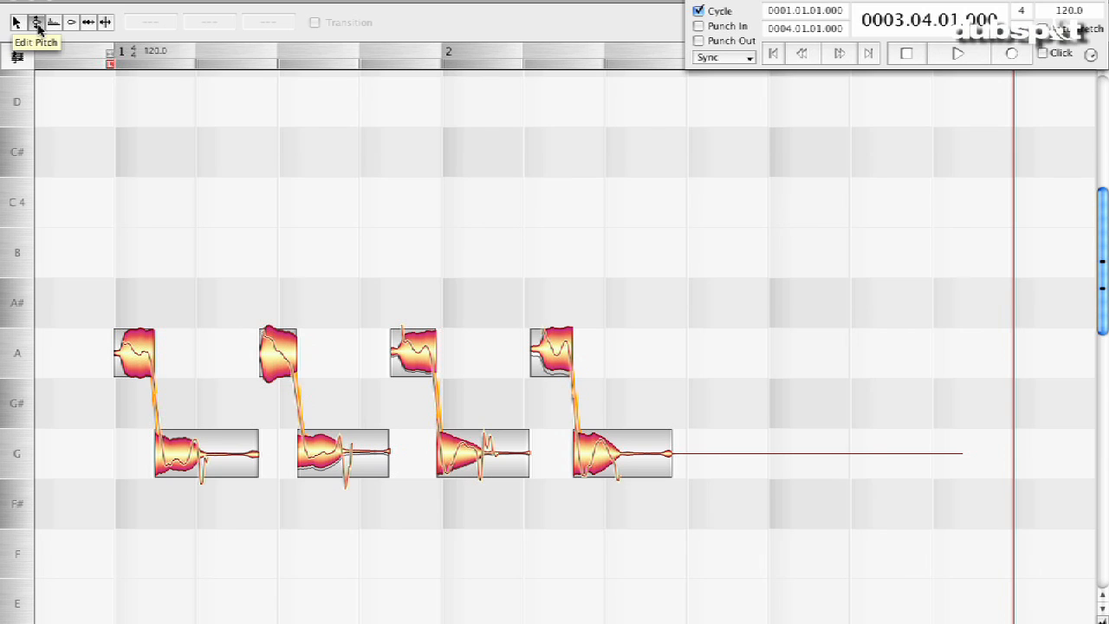